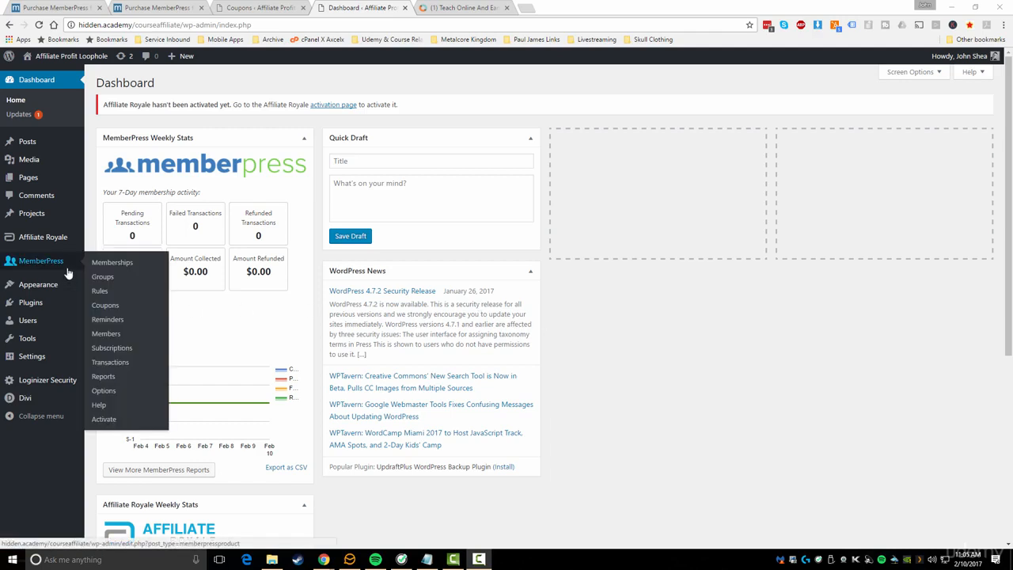
{"action": "mouse_move", "coordinate": [103, 275]}
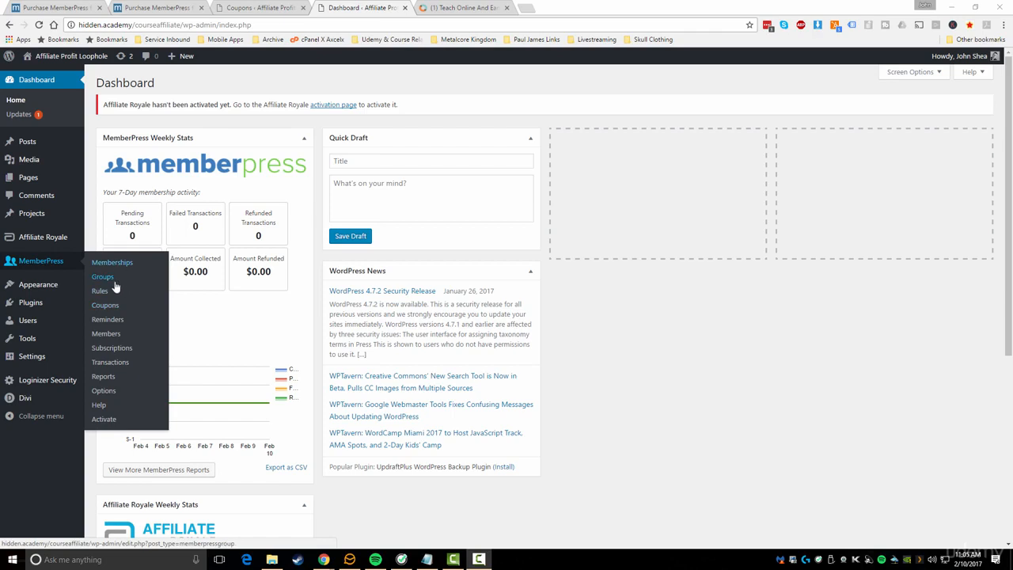
{"action": "mouse_move", "coordinate": [108, 320]}
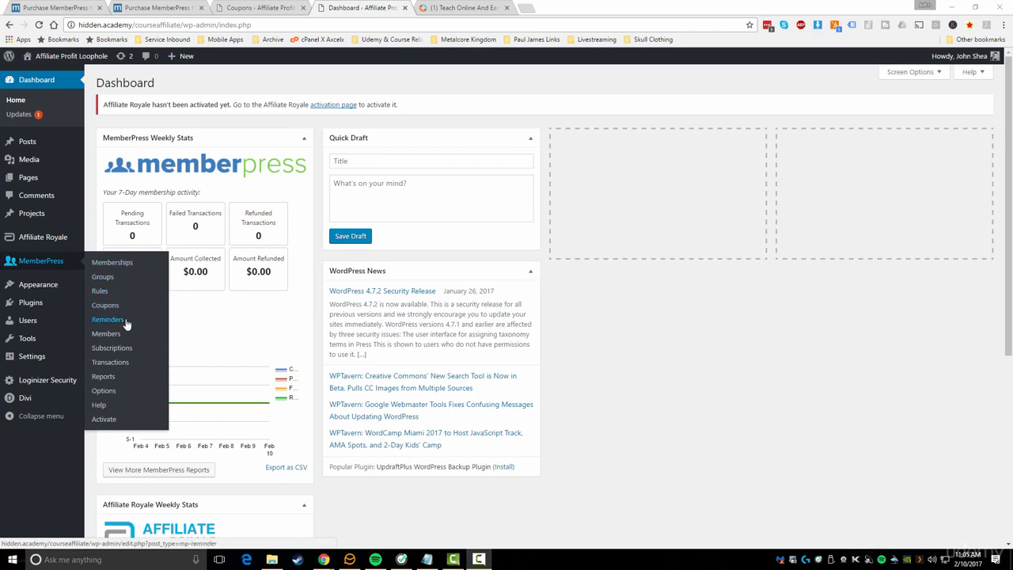
{"action": "mouse_move", "coordinate": [125, 325]}
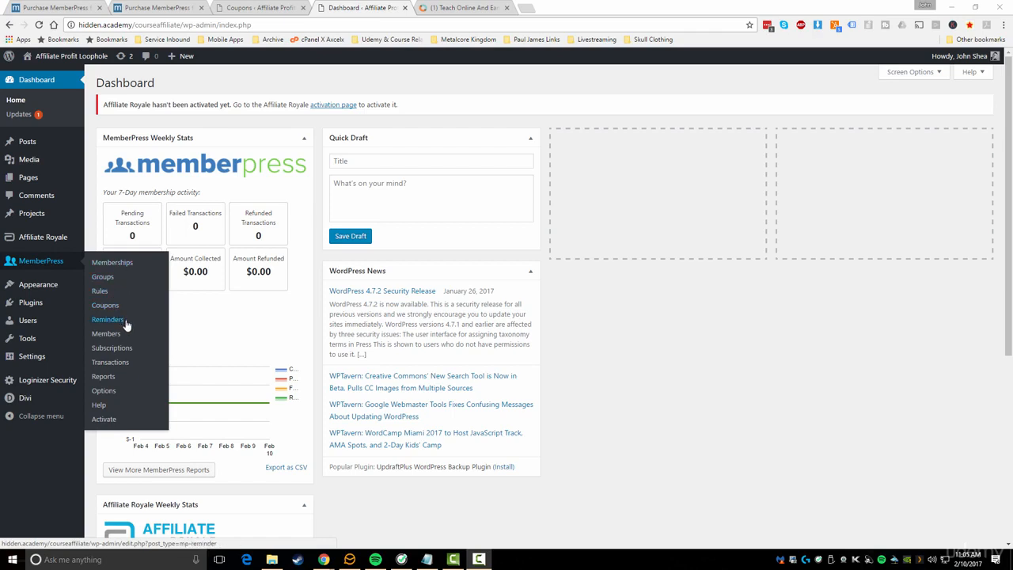
{"action": "mouse_move", "coordinate": [111, 348]}
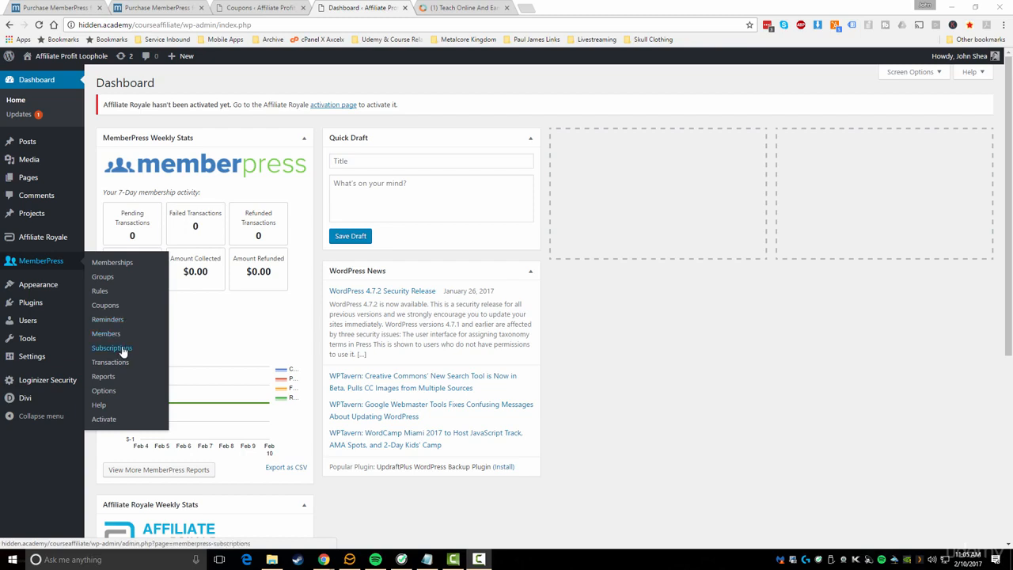
{"action": "mouse_move", "coordinate": [107, 320]}
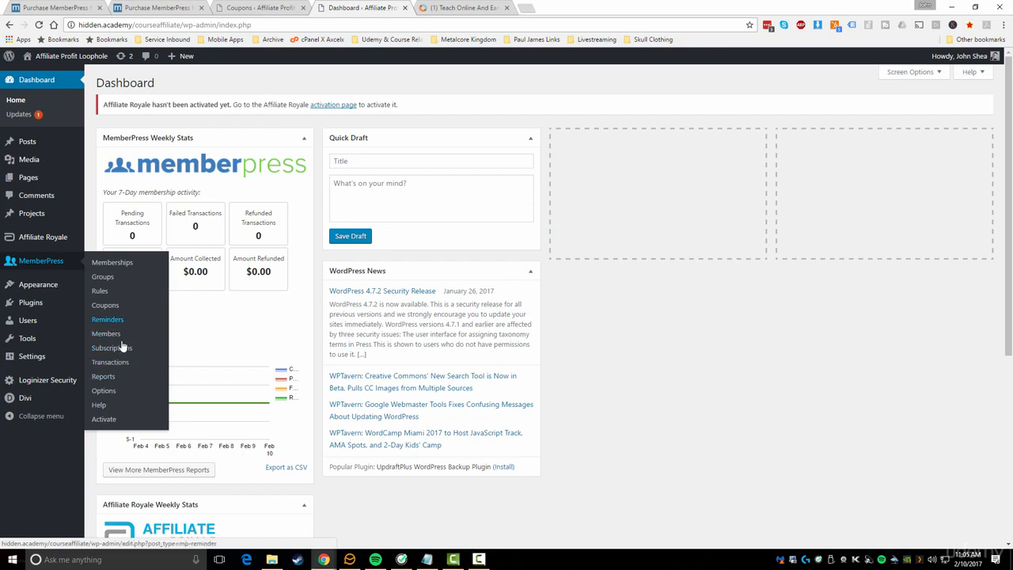
Step: Go to MemberPress Reminders and start a new reminder with the default trigger
{"action": "left_click", "coordinate": [107, 320]}
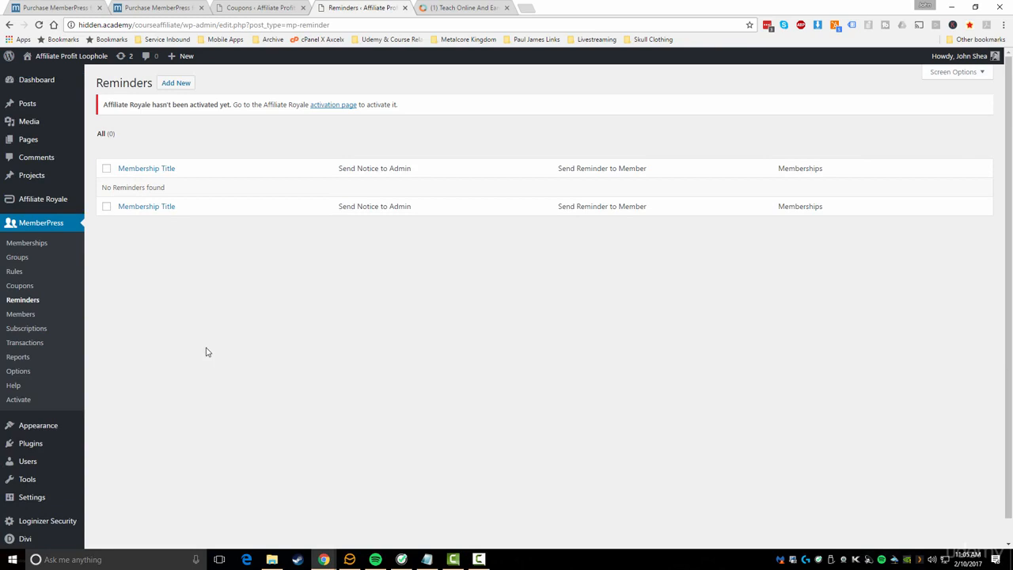
{"action": "mouse_move", "coordinate": [184, 147]}
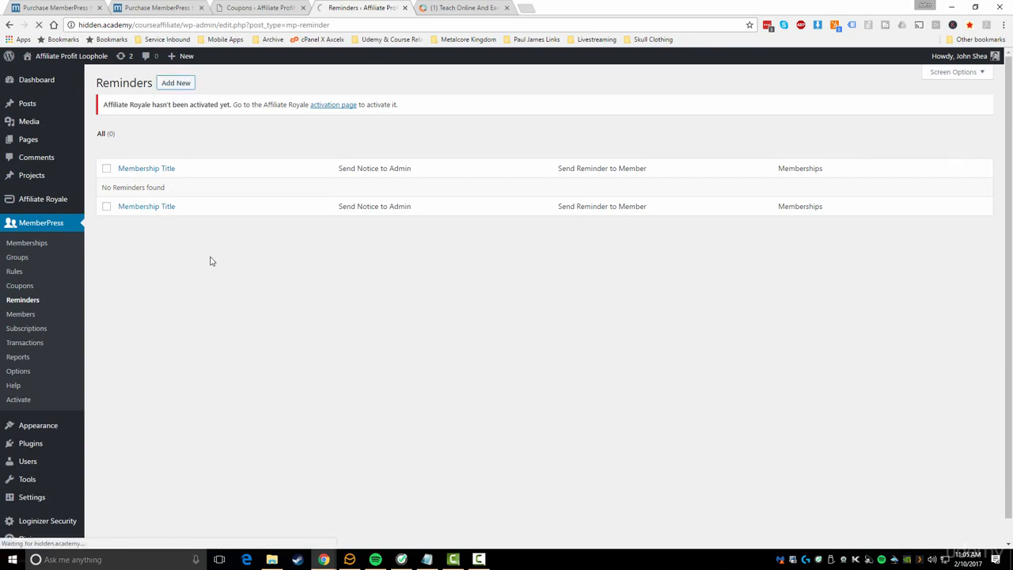
{"action": "left_click", "coordinate": [176, 83]}
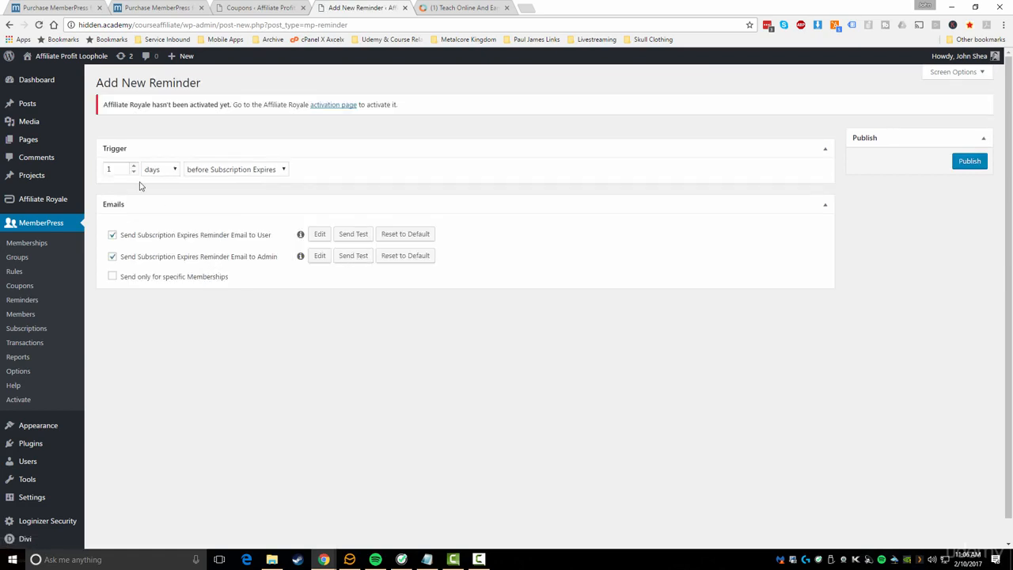
Step: Set the reminder trigger to 1 day before Credit Card Expires
{"action": "left_click", "coordinate": [235, 167]}
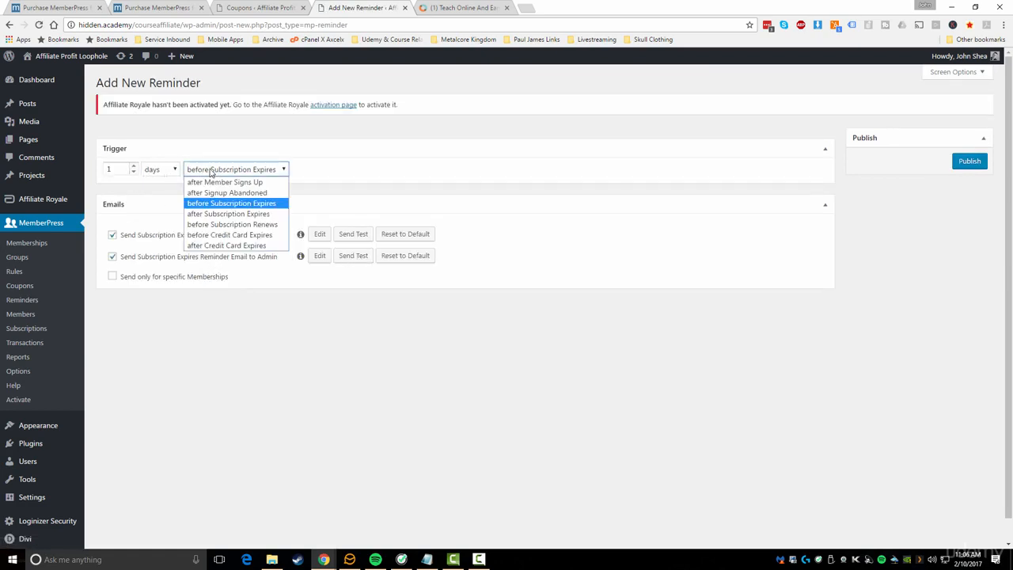
{"action": "mouse_move", "coordinate": [225, 182]}
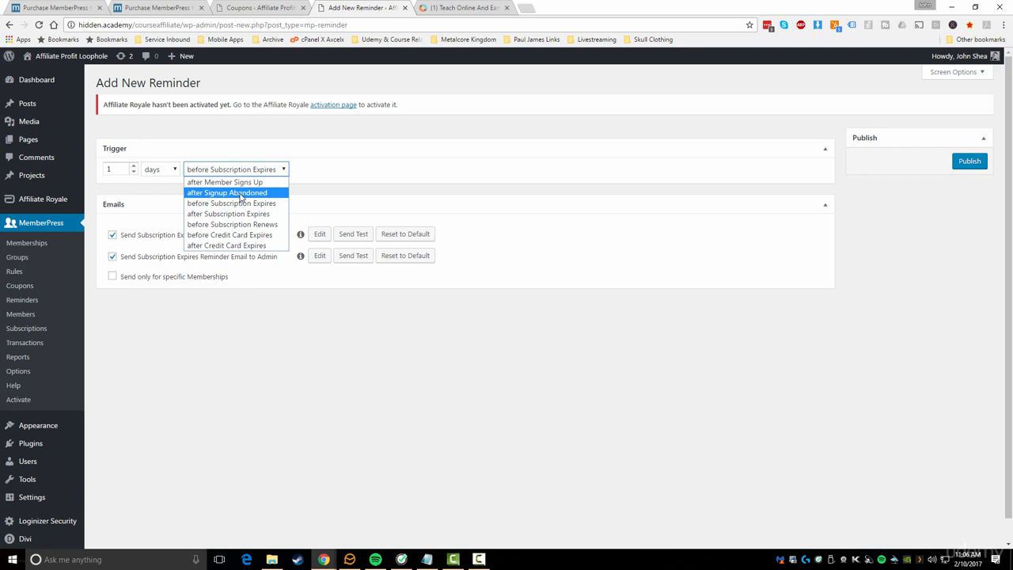
{"action": "mouse_move", "coordinate": [242, 199]}
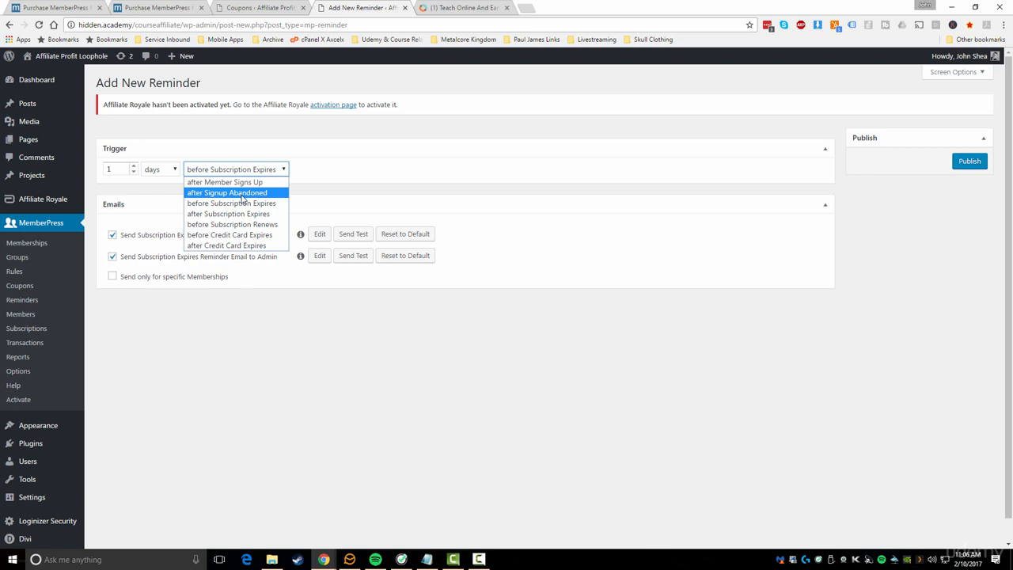
{"action": "mouse_move", "coordinate": [244, 200]}
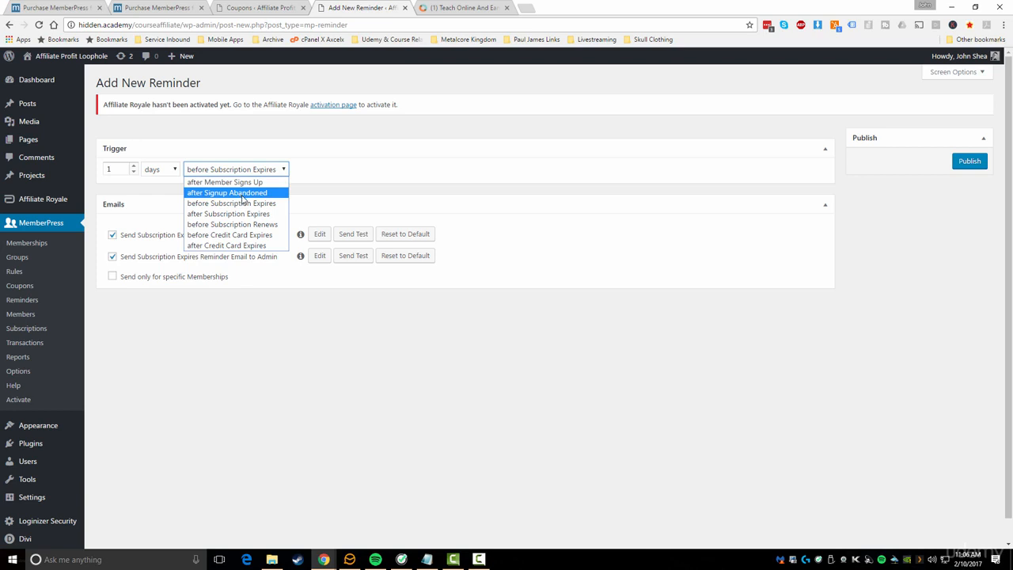
{"action": "mouse_move", "coordinate": [229, 234]}
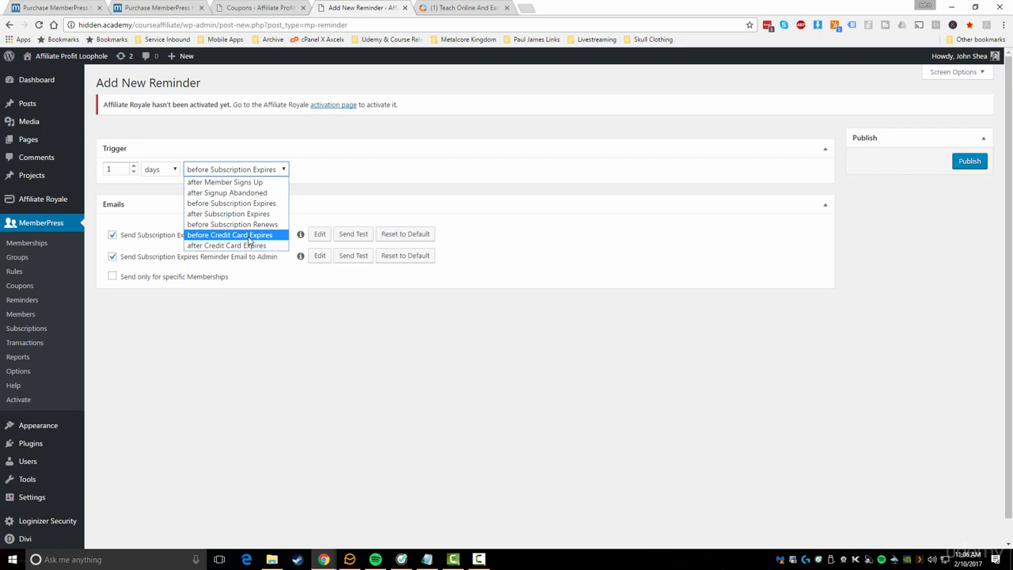
{"action": "mouse_move", "coordinate": [250, 240]}
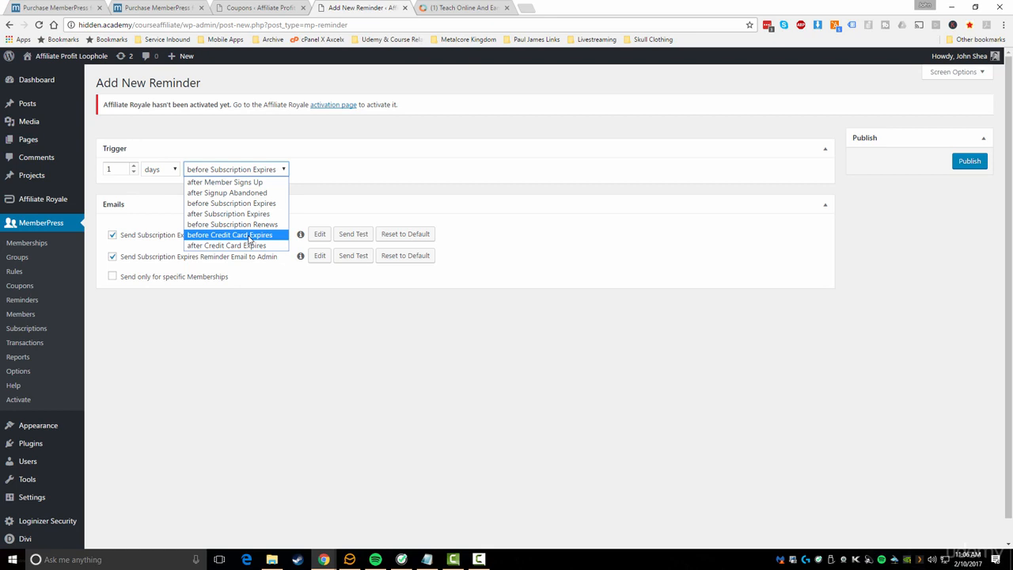
{"action": "mouse_move", "coordinate": [228, 194]}
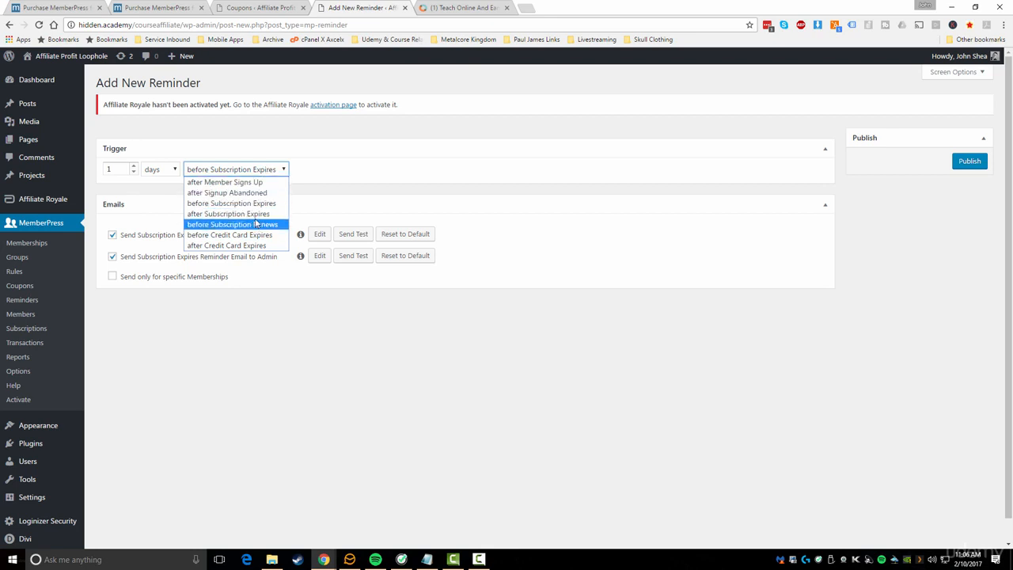
{"action": "mouse_move", "coordinate": [230, 234]}
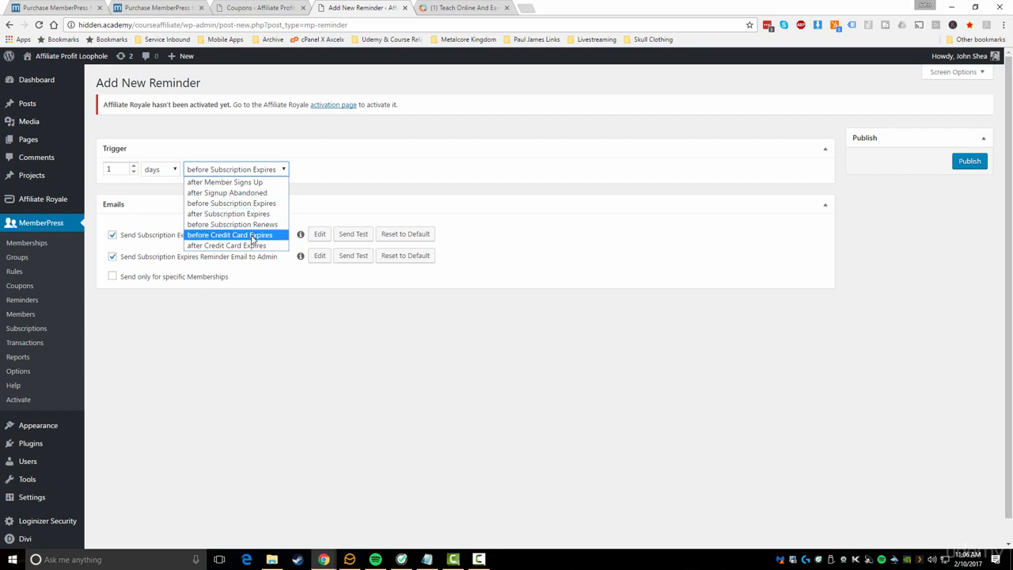
{"action": "mouse_move", "coordinate": [226, 245]}
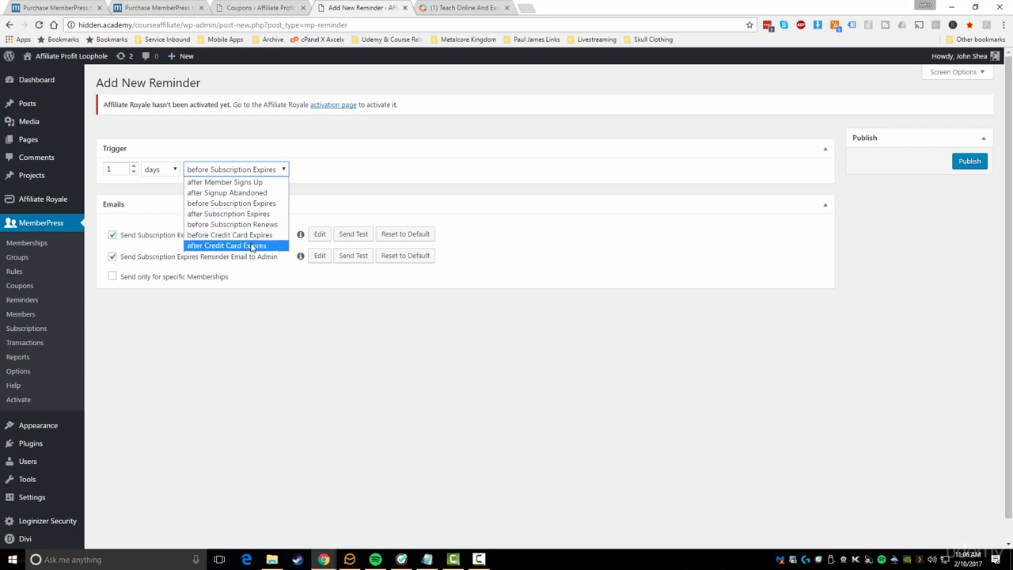
{"action": "left_click", "coordinate": [229, 234]}
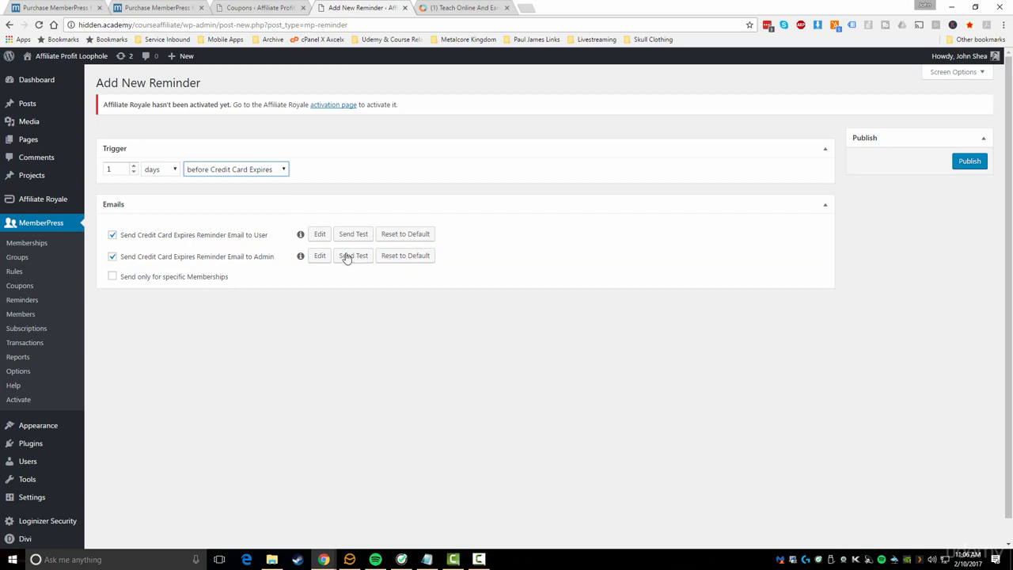
{"action": "left_click", "coordinate": [319, 234]}
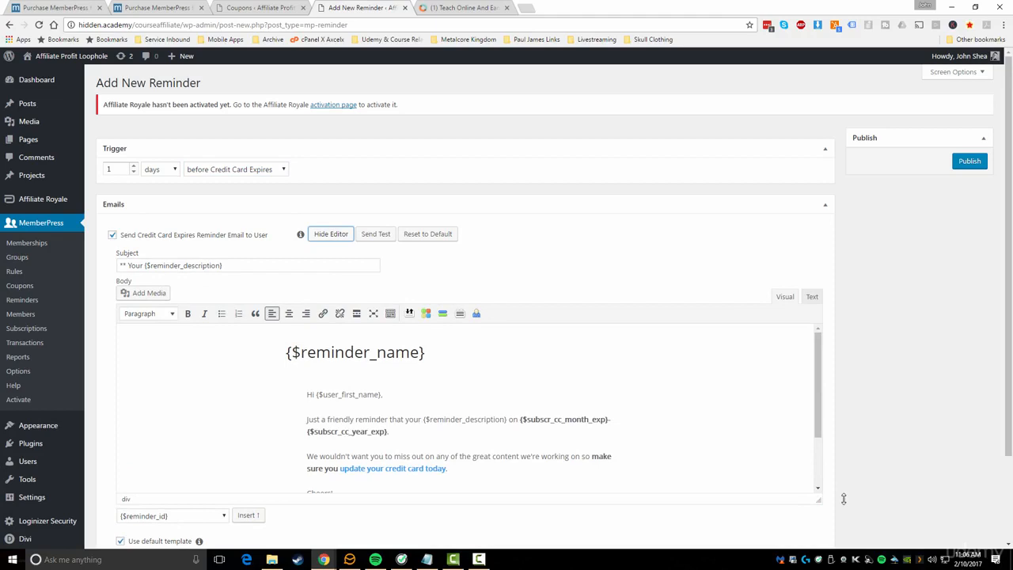
{"action": "scroll", "scroll_direction": "down", "scroll_amount": 3}
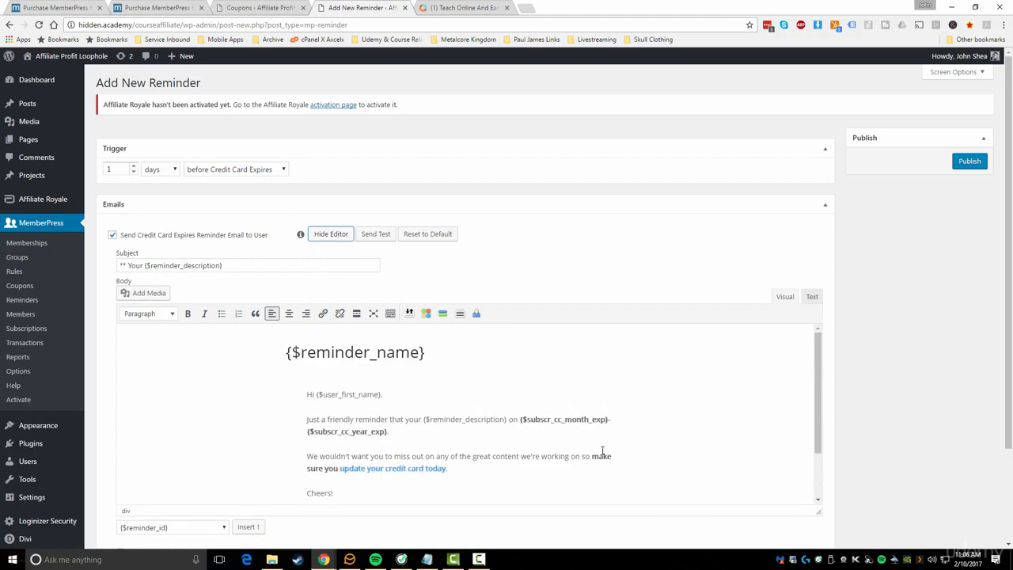
{"action": "scroll", "scroll_direction": "down", "scroll_amount": 3}
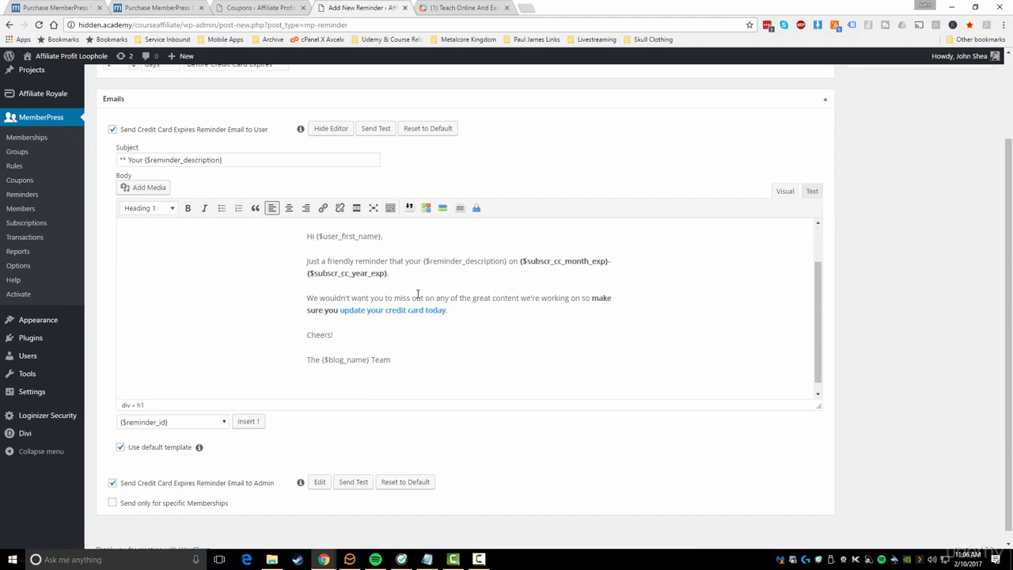
{"action": "mouse_move", "coordinate": [660, 296]}
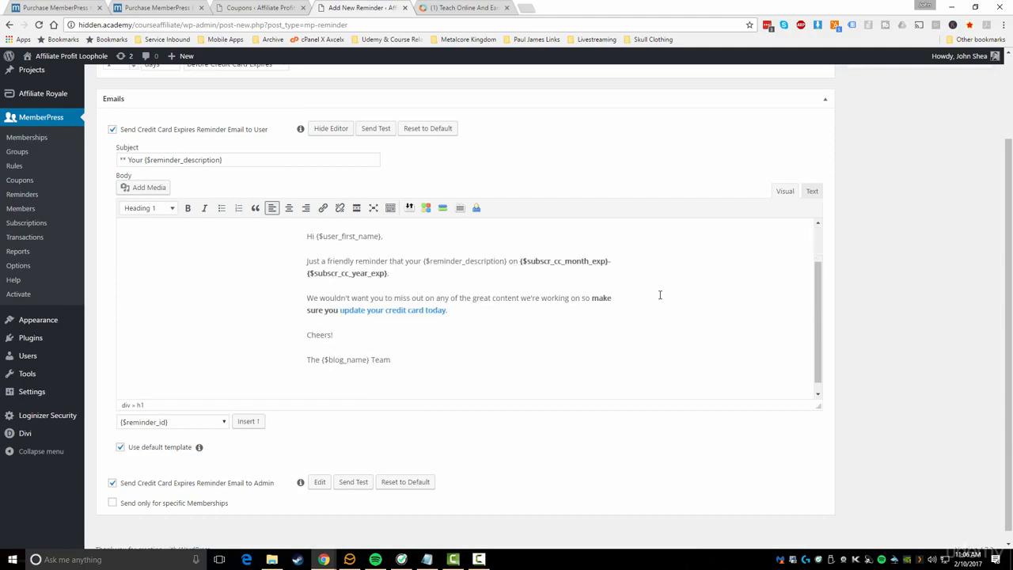
{"action": "left_click", "coordinate": [447, 308]}
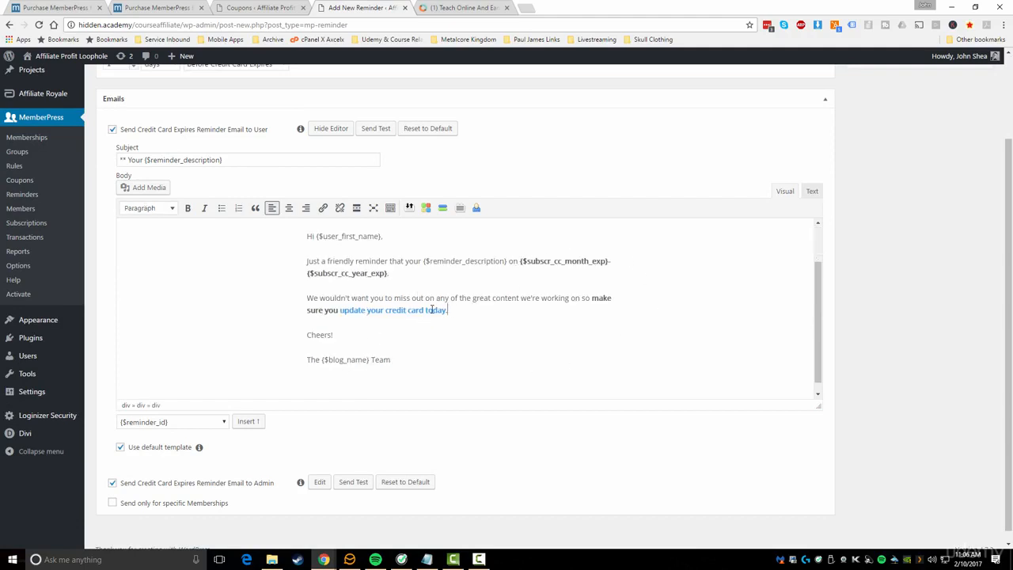
{"action": "left_click", "coordinate": [392, 308]}
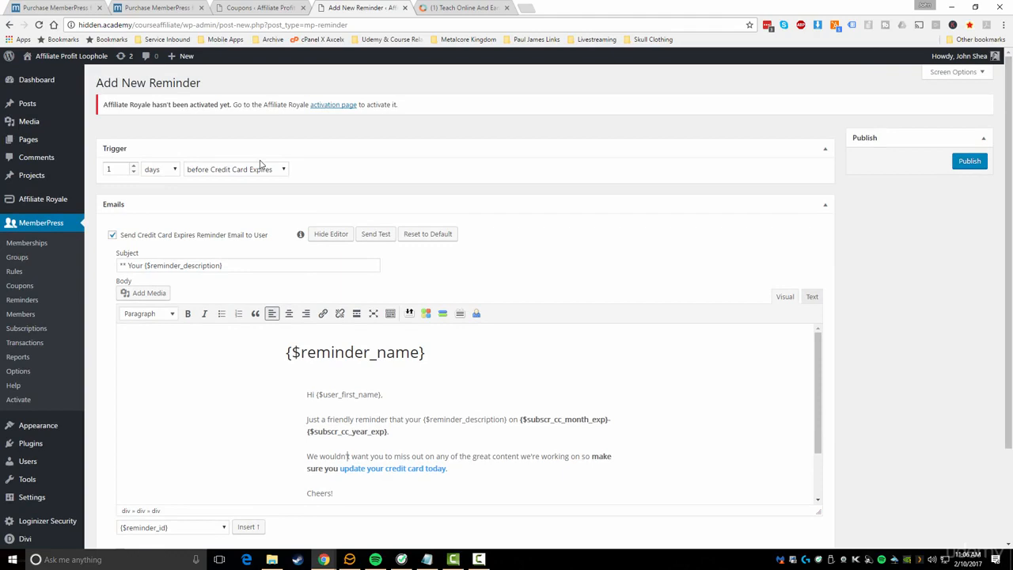
Step: Switch the reminder trigger to 1 day before Subscription Expires and review the emails below
{"action": "left_click", "coordinate": [236, 168]}
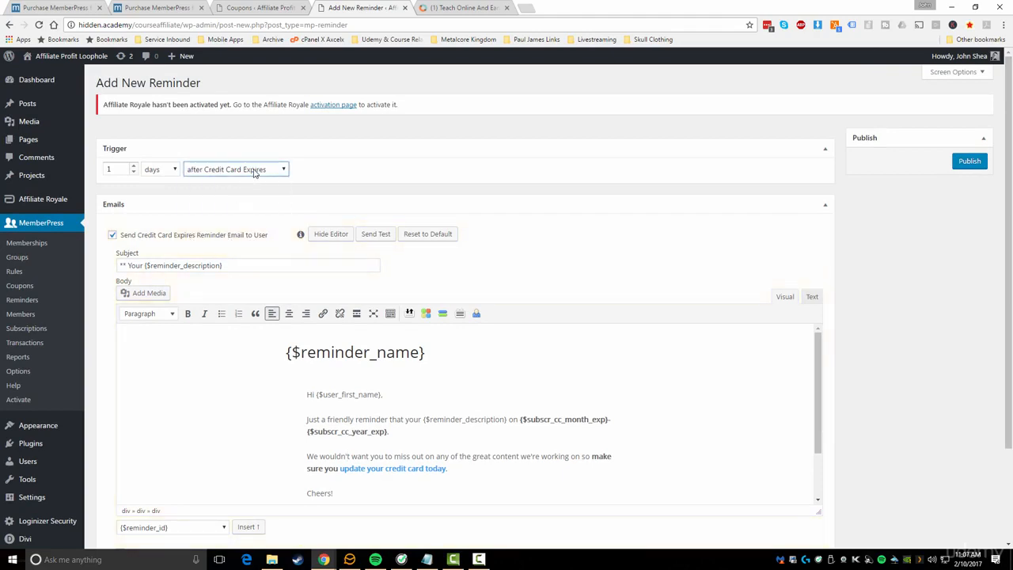
{"action": "left_click", "coordinate": [234, 170]}
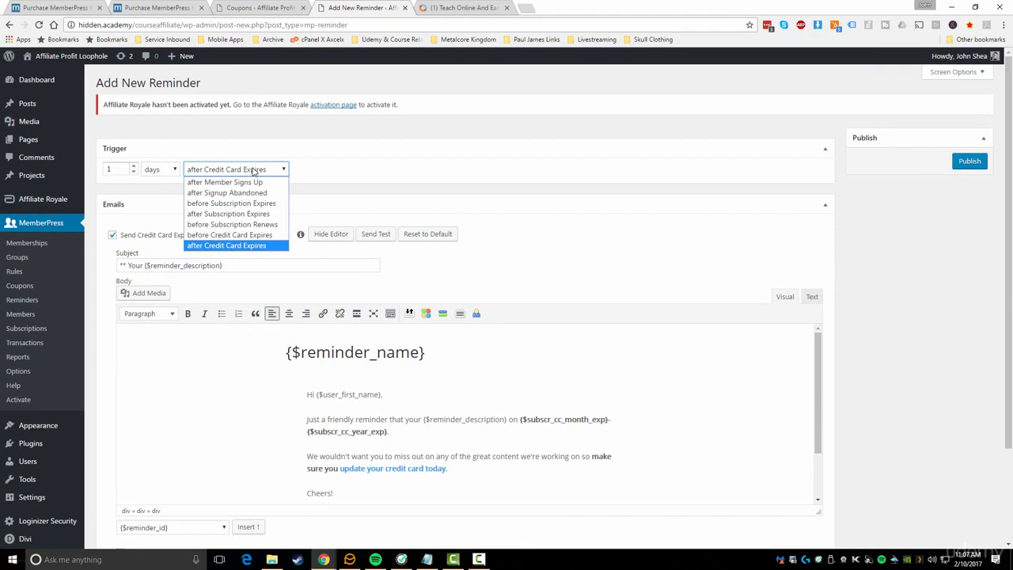
{"action": "mouse_move", "coordinate": [231, 202]}
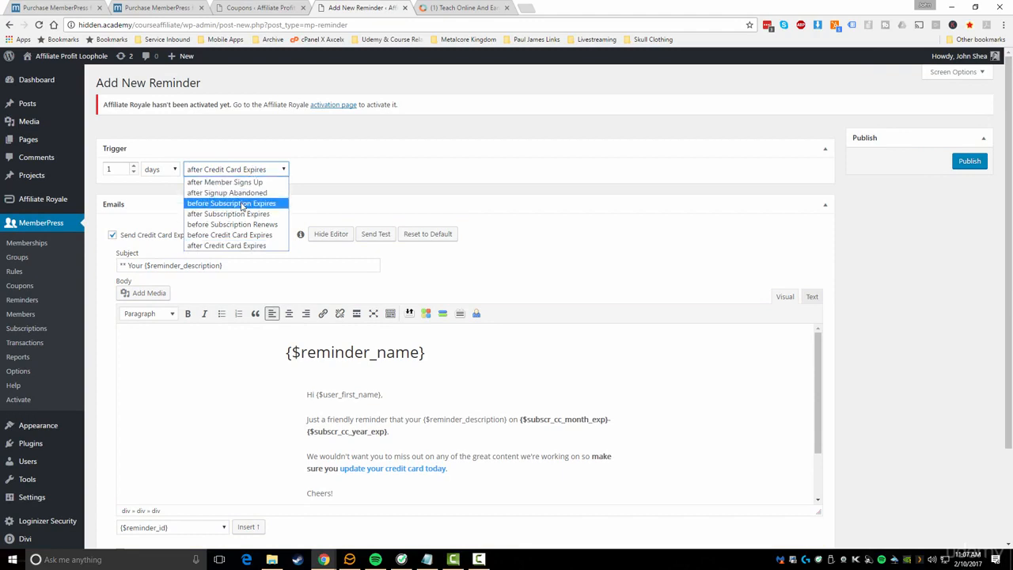
{"action": "left_click", "coordinate": [231, 203]}
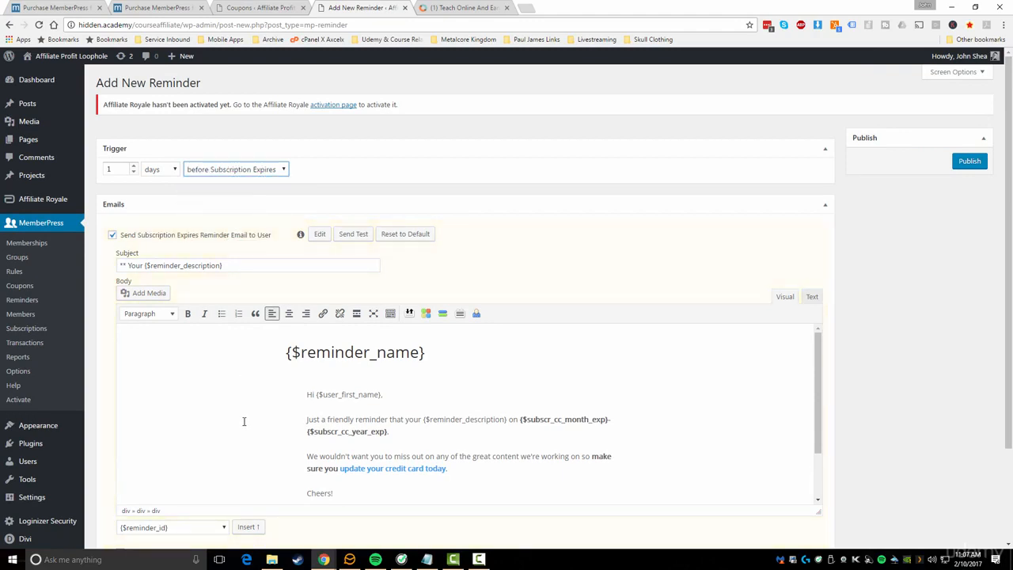
{"action": "scroll", "scroll_direction": "down", "scroll_amount": 3}
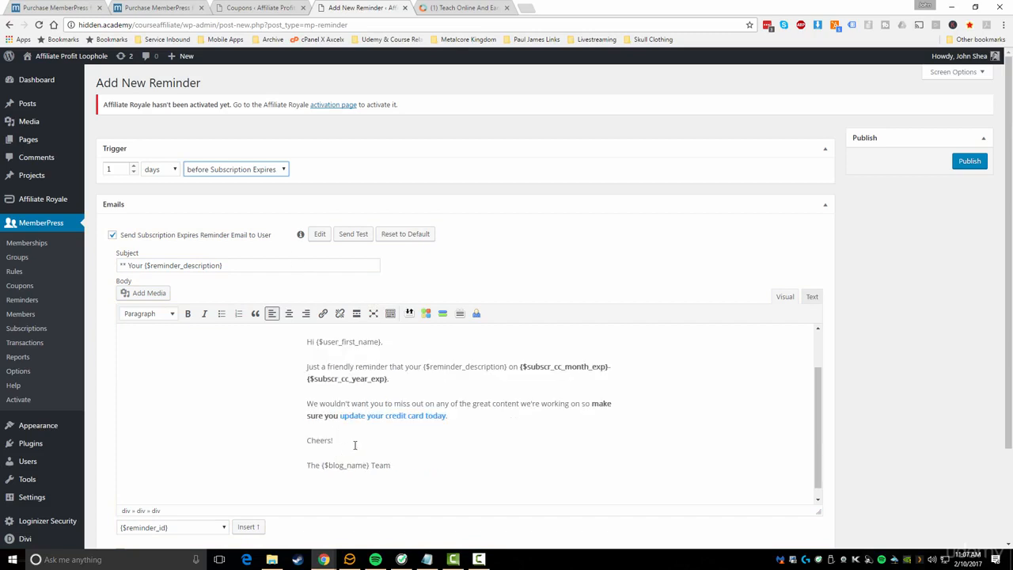
{"action": "scroll", "scroll_direction": "down", "scroll_amount": 3}
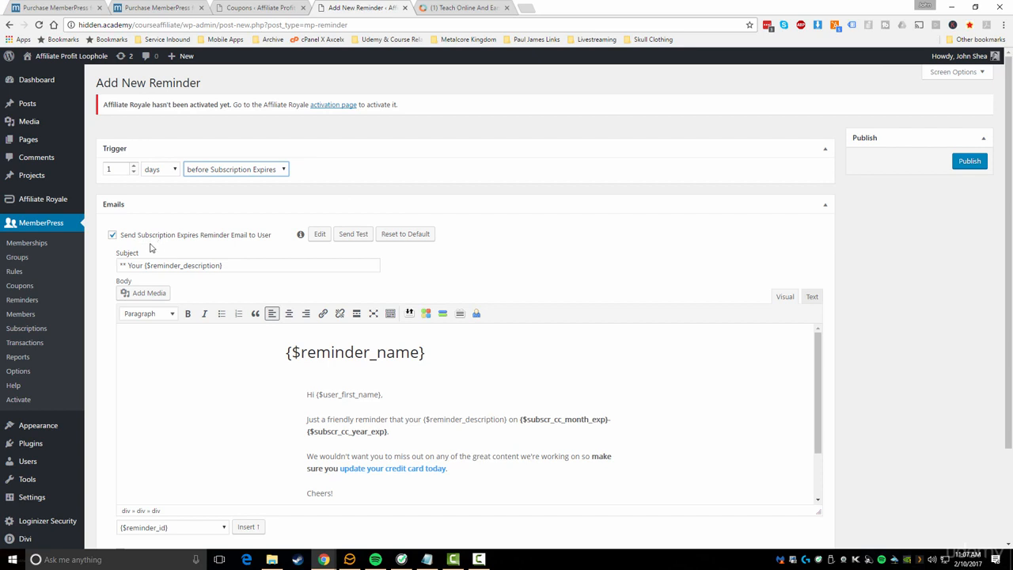
{"action": "mouse_move", "coordinate": [21, 313]}
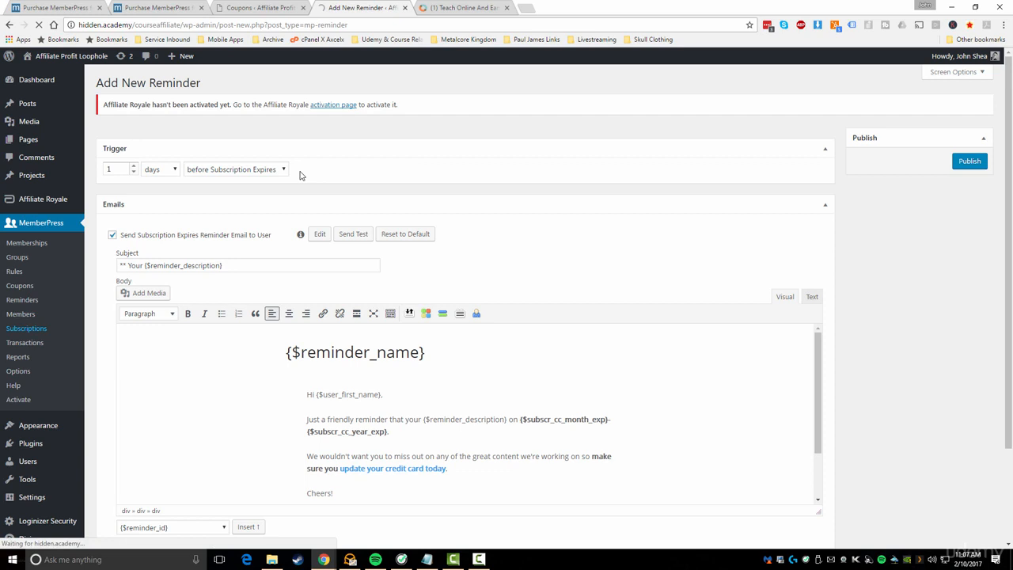
Step: View the Subscriptions list showing 0 recurring and 73 non-recurring subscriptions
{"action": "left_click", "coordinate": [25, 327]}
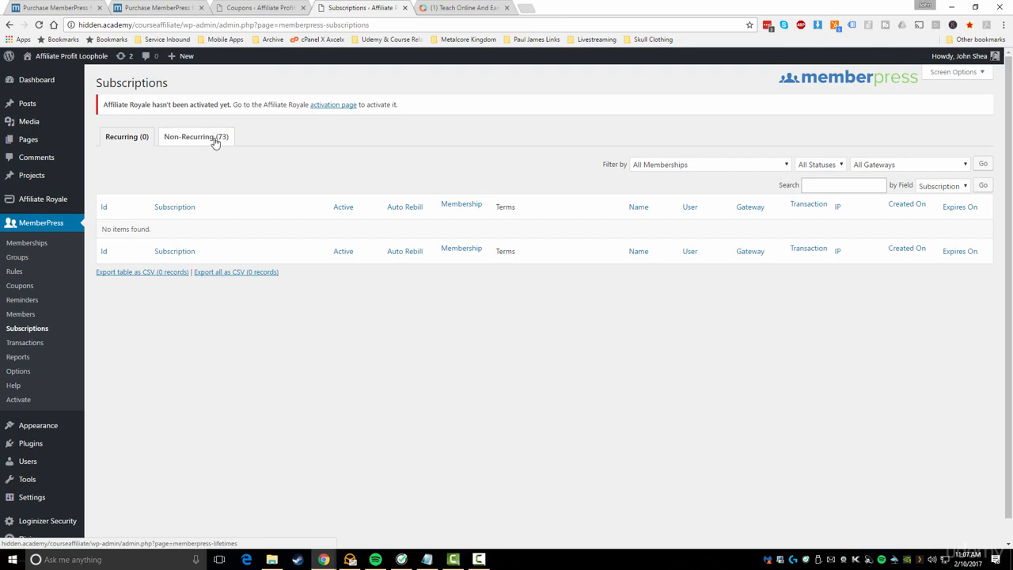
{"action": "mouse_move", "coordinate": [190, 139]}
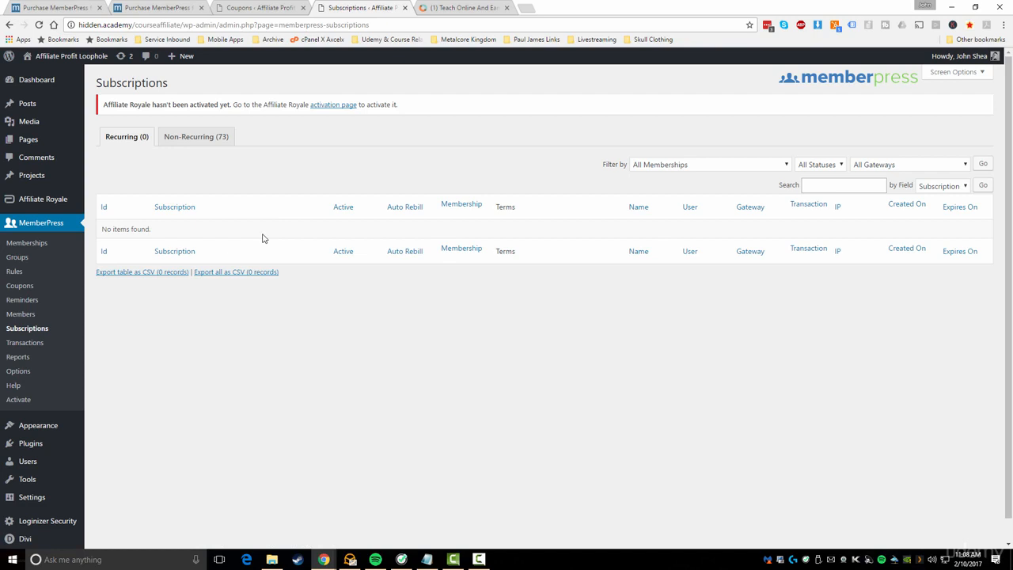
{"action": "mouse_move", "coordinate": [396, 233]}
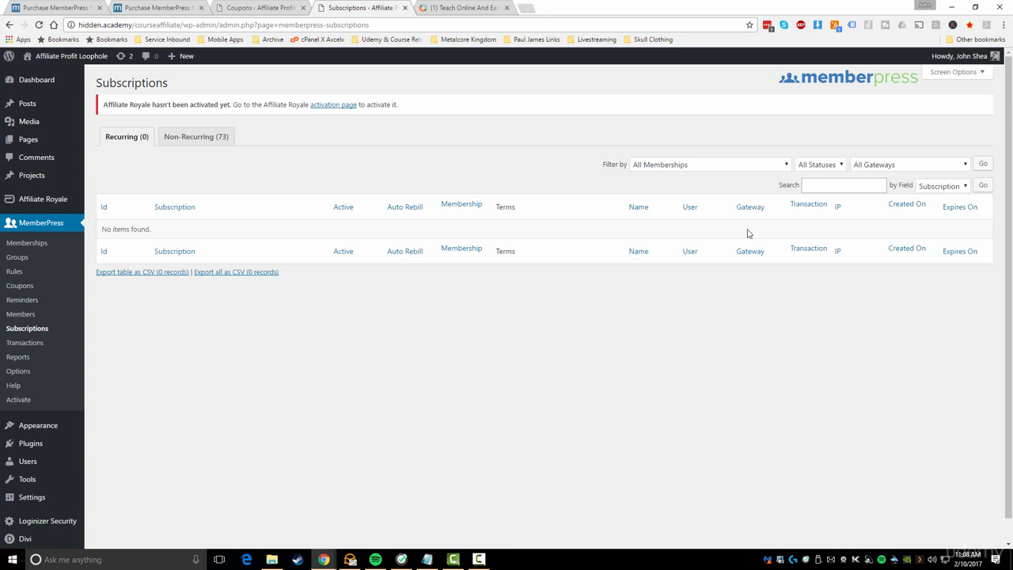
{"action": "mouse_move", "coordinate": [807, 234]}
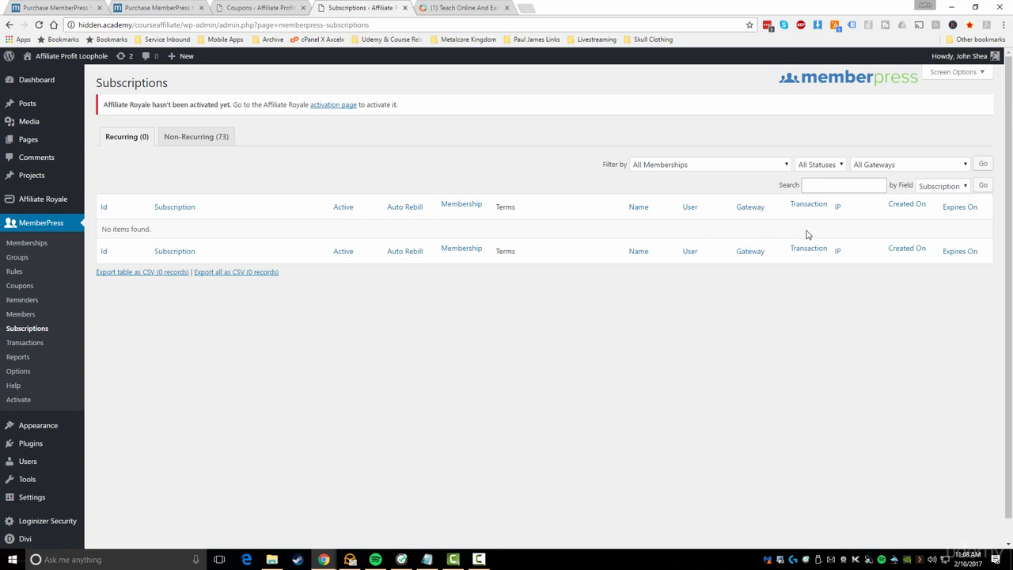
{"action": "mouse_move", "coordinate": [860, 234]}
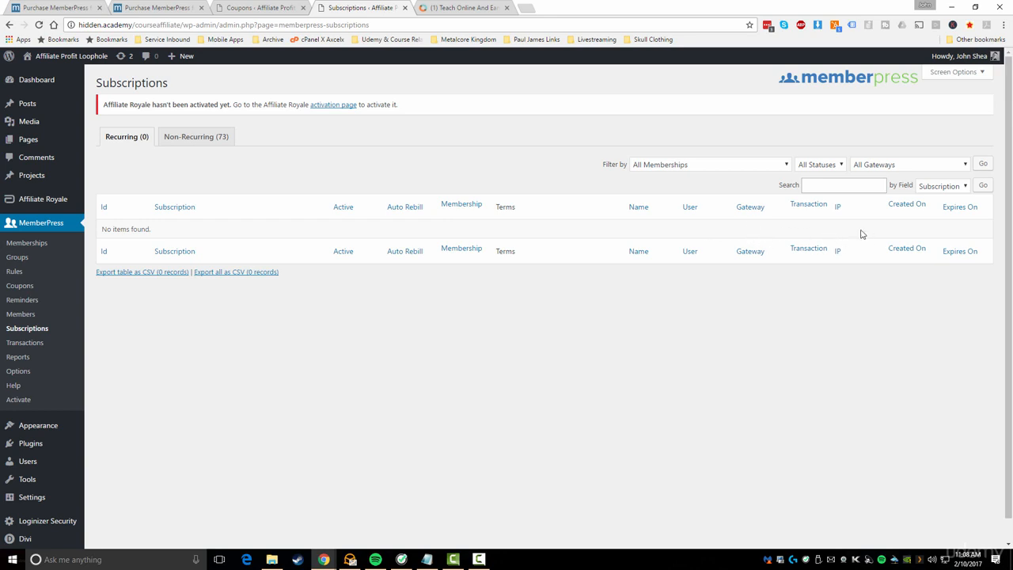
{"action": "mouse_move", "coordinate": [676, 278]}
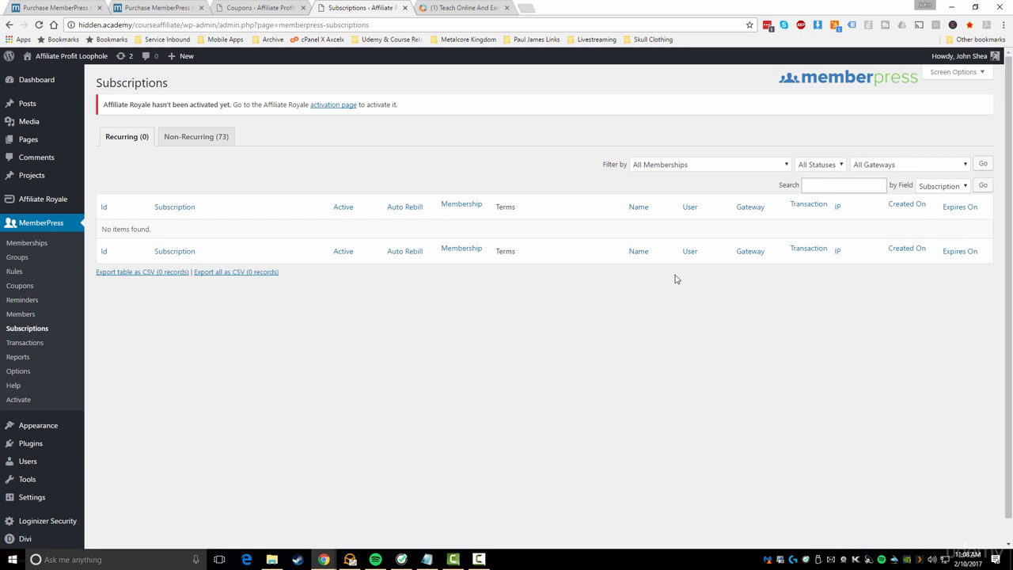
{"action": "mouse_move", "coordinate": [155, 113]}
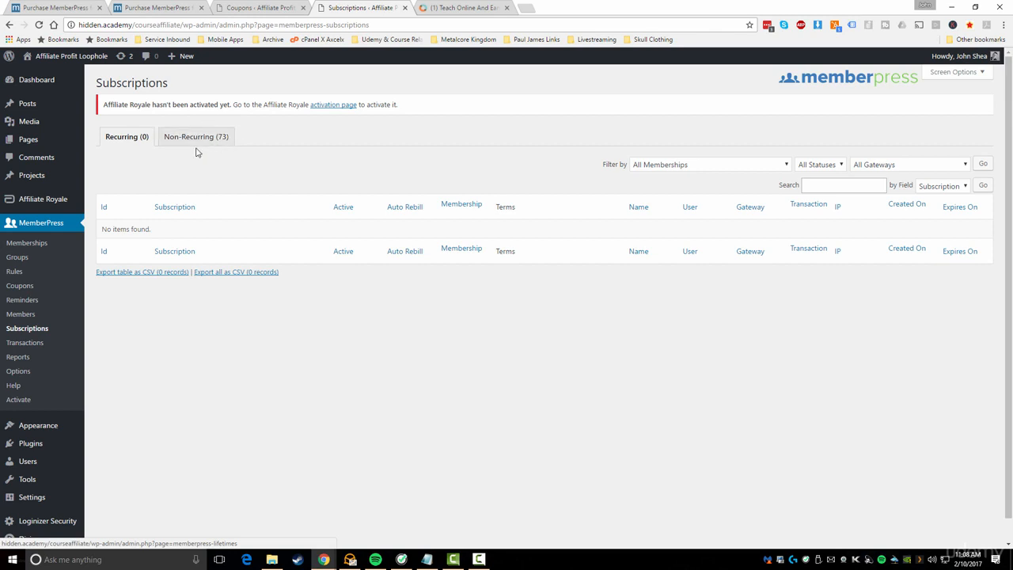
{"action": "mouse_move", "coordinate": [25, 342]}
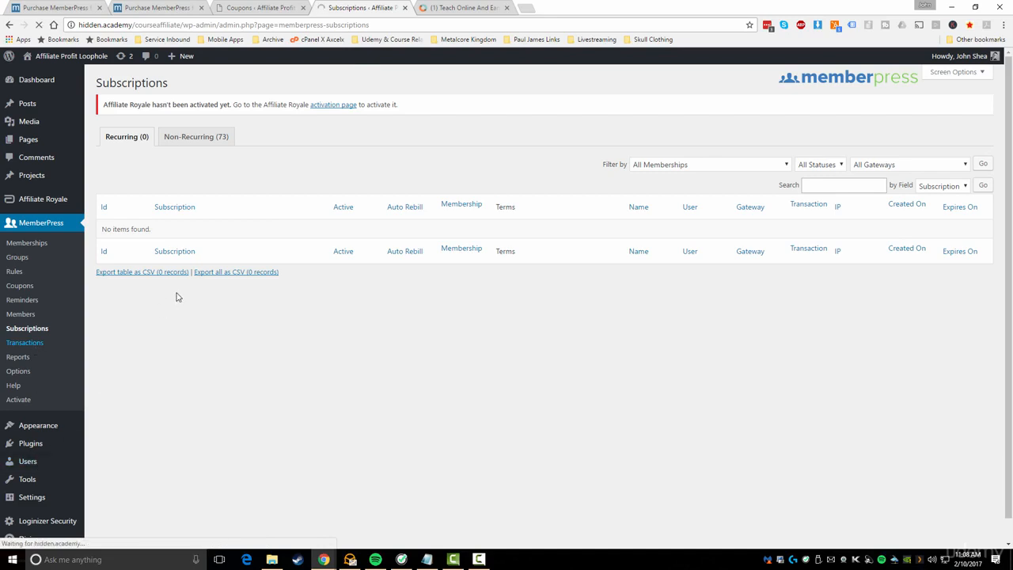
Step: View the Transactions list of 73 completed free transactions
{"action": "left_click", "coordinate": [25, 341]}
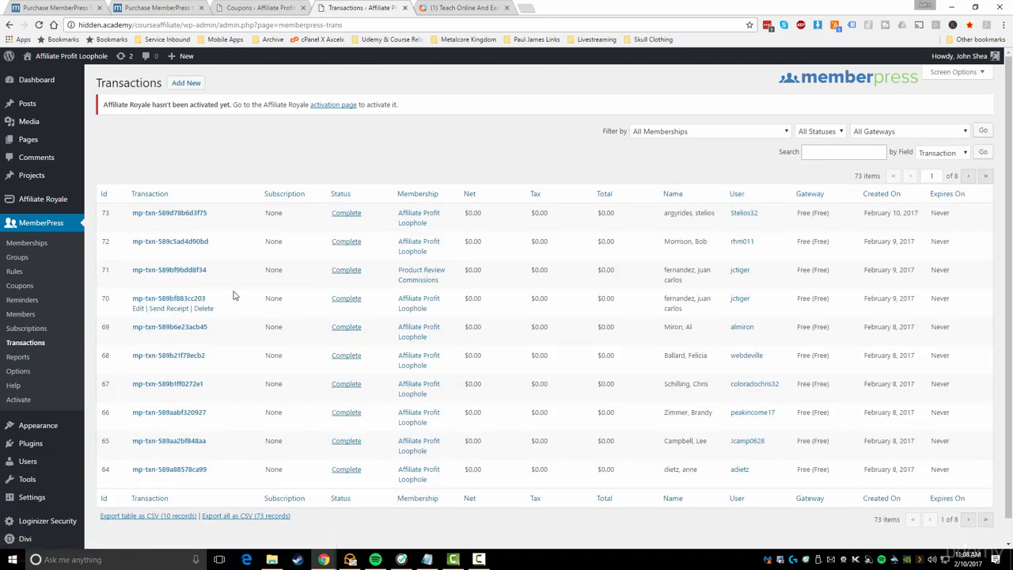
{"action": "mouse_move", "coordinate": [243, 288]}
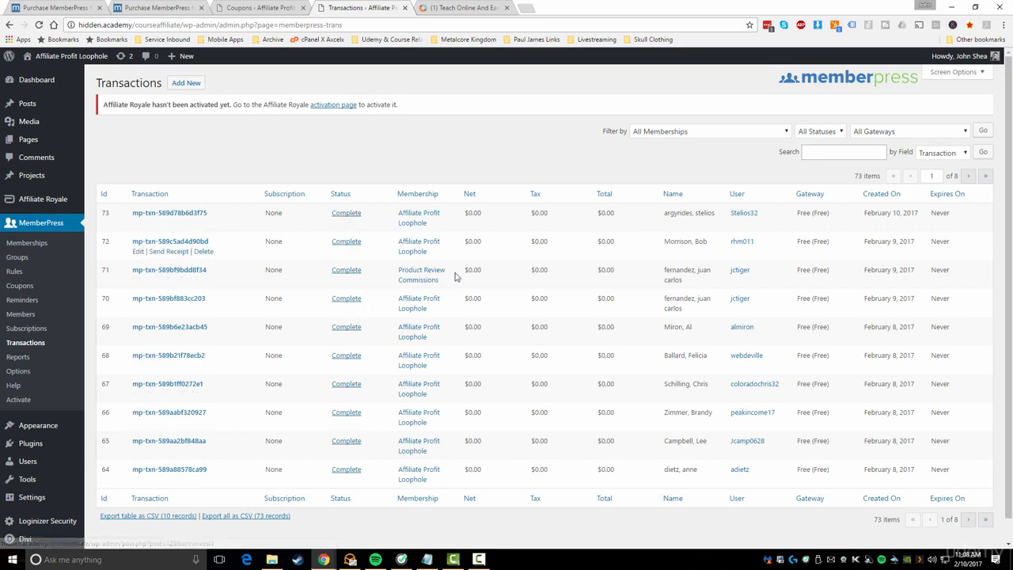
{"action": "mouse_move", "coordinate": [579, 228]}
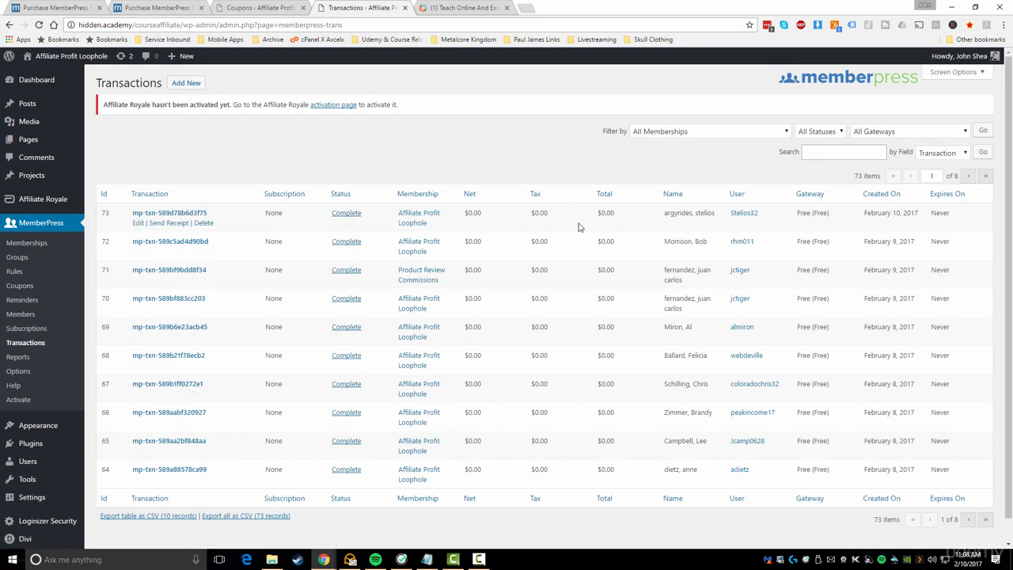
{"action": "mouse_move", "coordinate": [693, 190]}
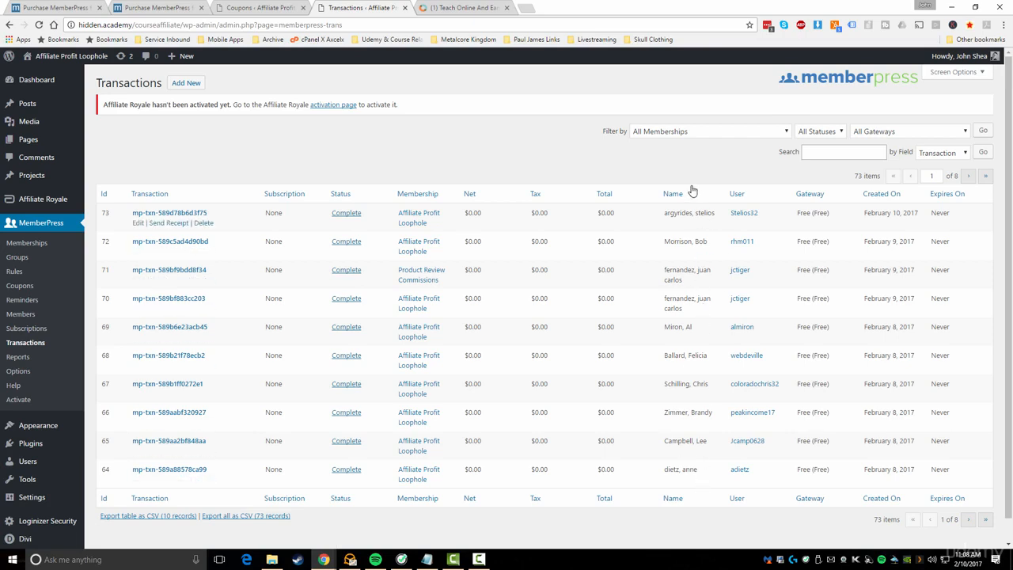
{"action": "mouse_move", "coordinate": [760, 437]}
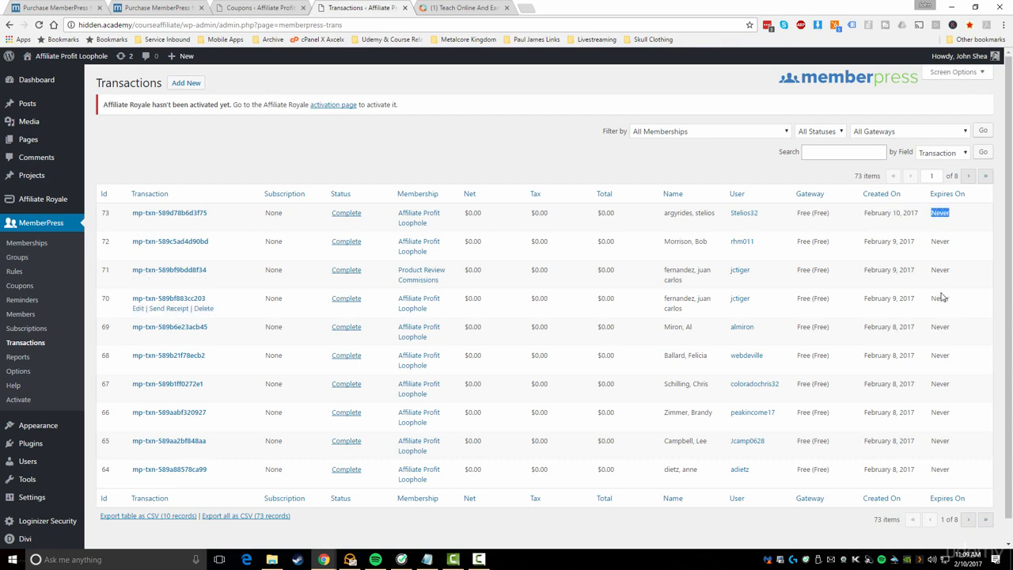
{"action": "mouse_move", "coordinate": [942, 297]}
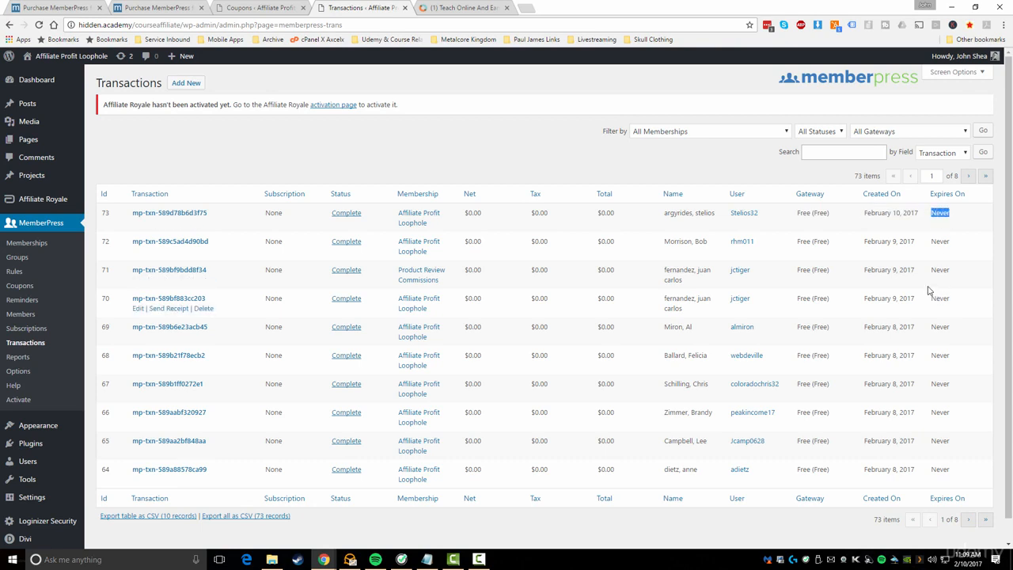